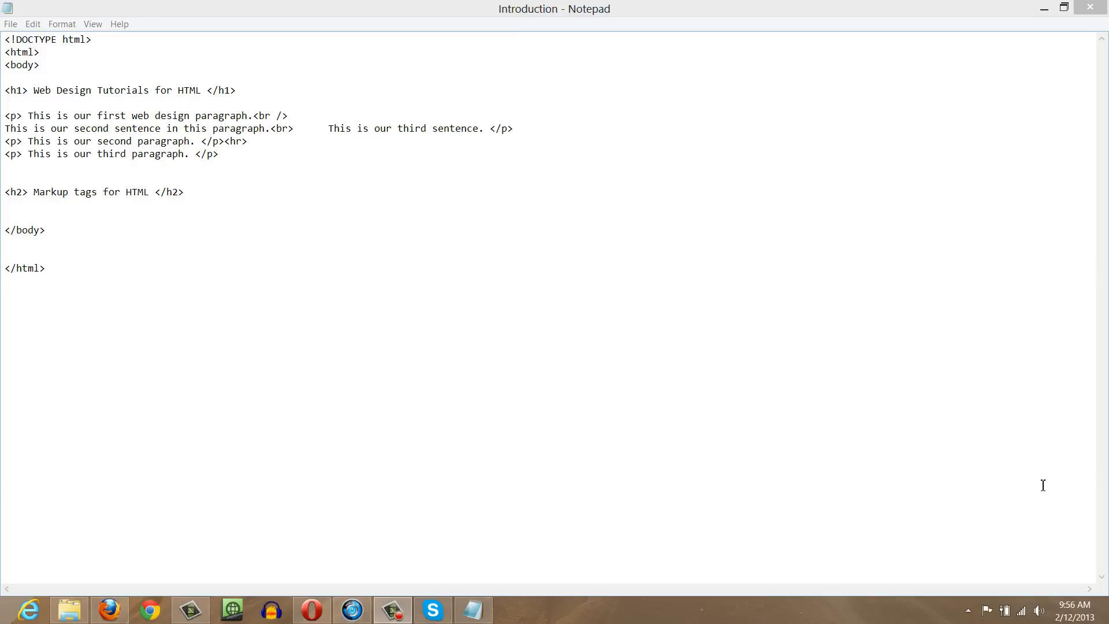
pyautogui.moveTo(688, 411)
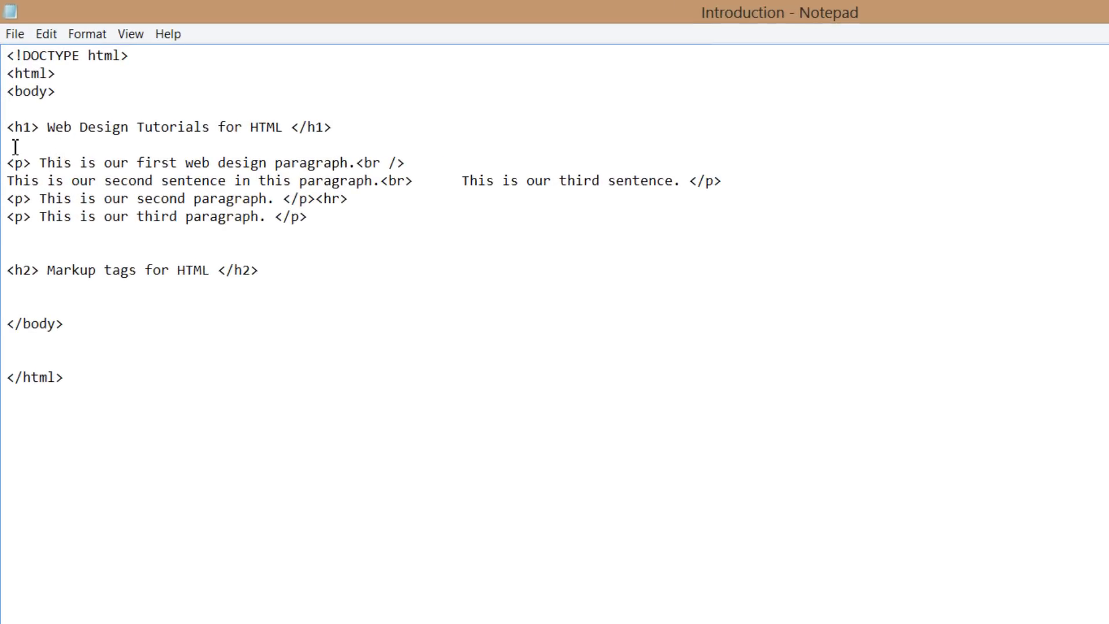
pyautogui.moveTo(178, 226)
pyautogui.write('<')
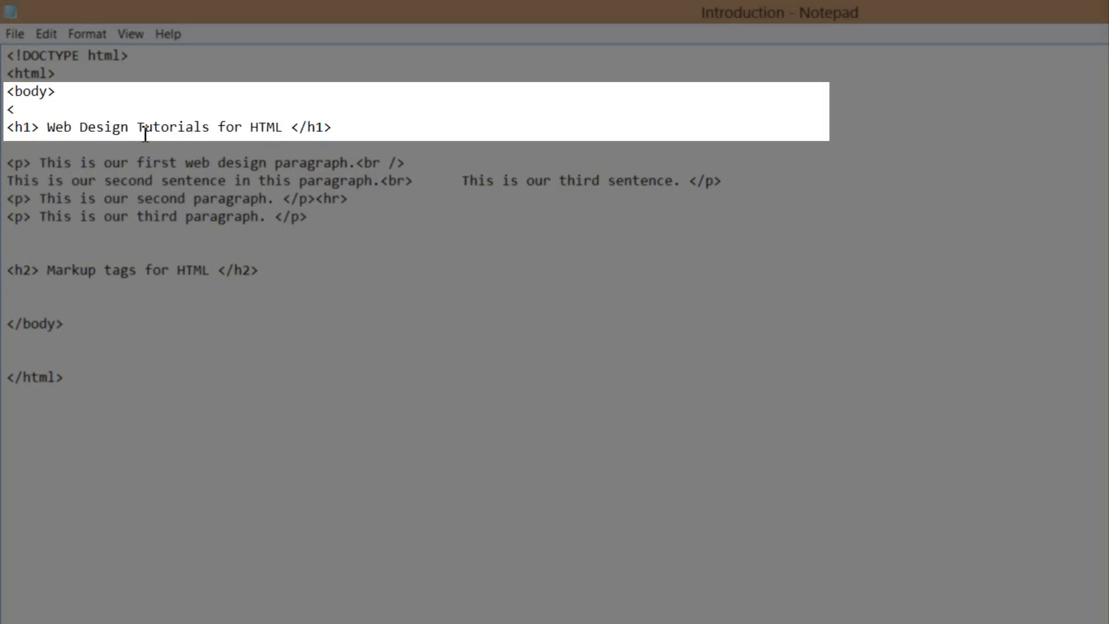
# Step: Write the comment <!--Client does not want horizontal line in website or we will lose their business--> under body
pyautogui.click(16, 109)
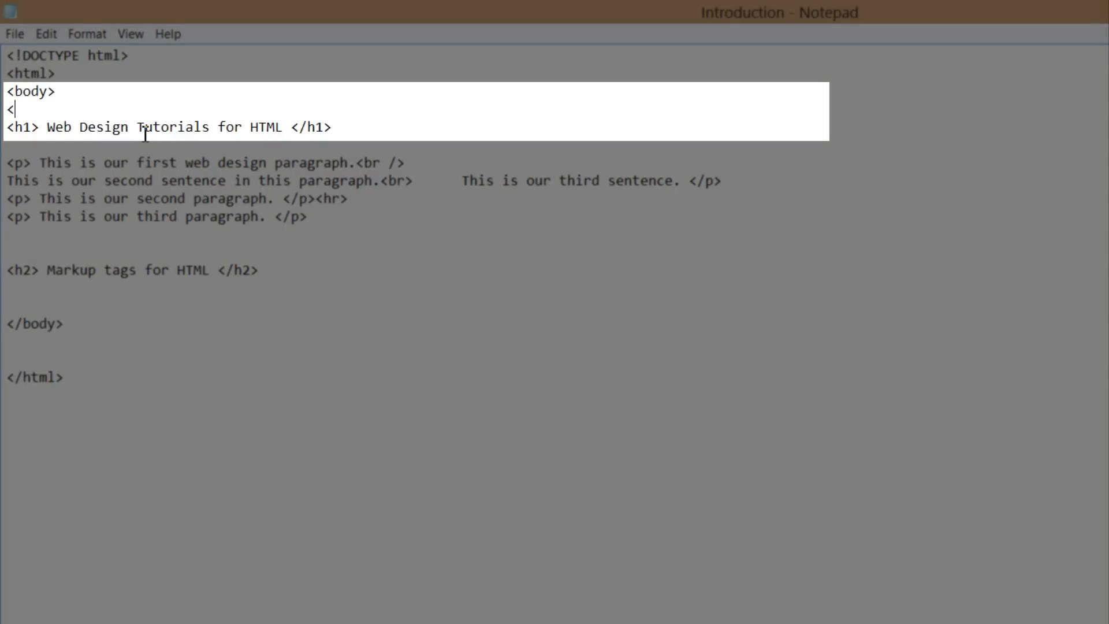
pyautogui.write('!')
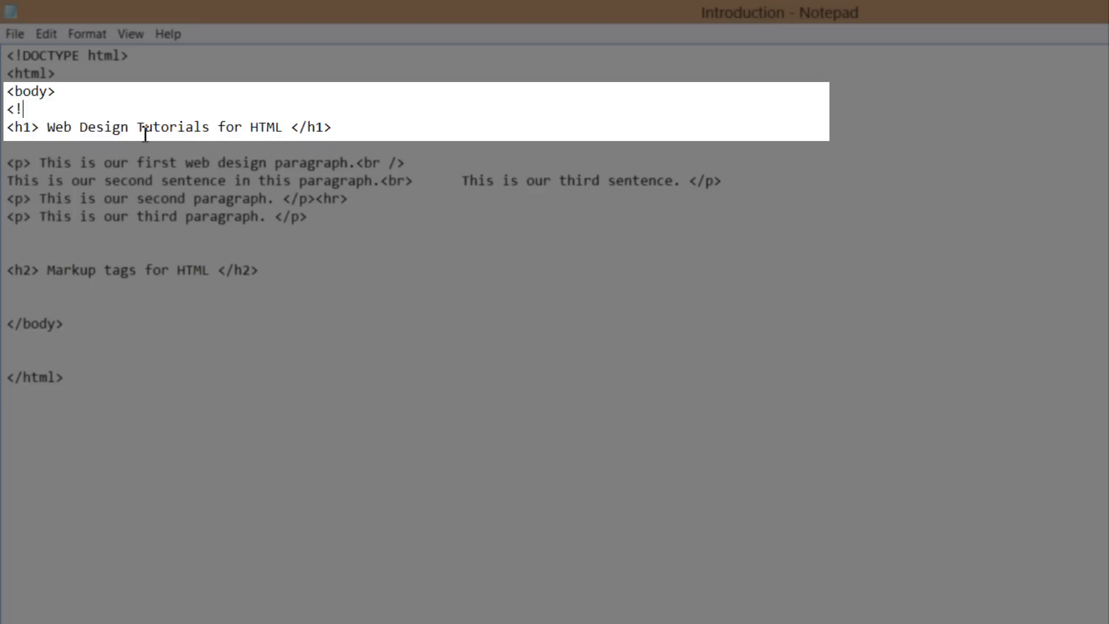
pyautogui.write('--')
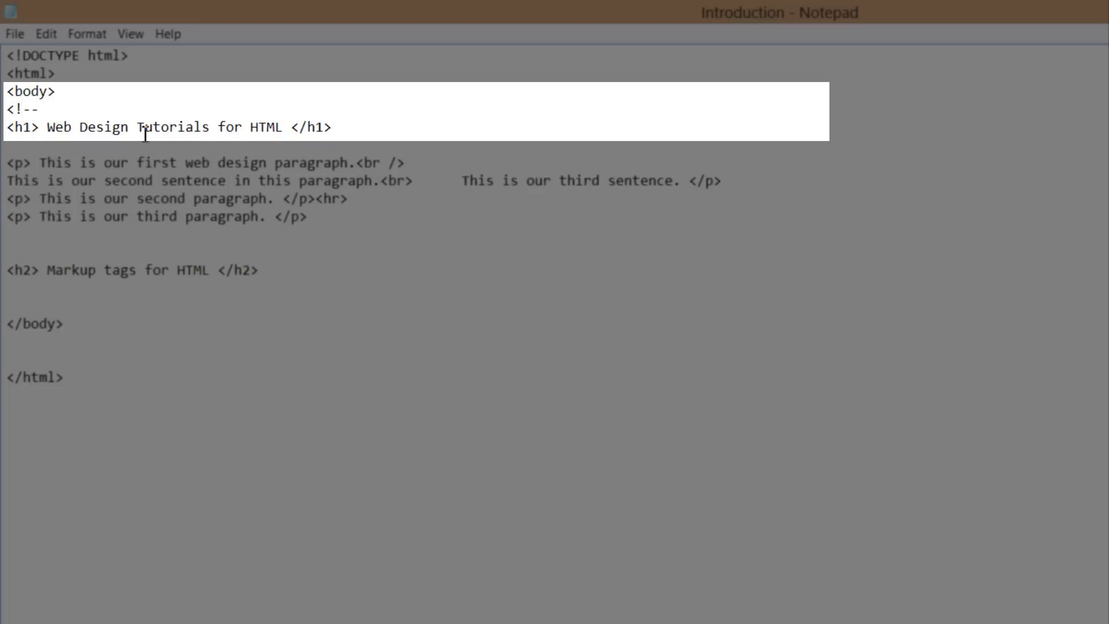
pyautogui.write('Ci')
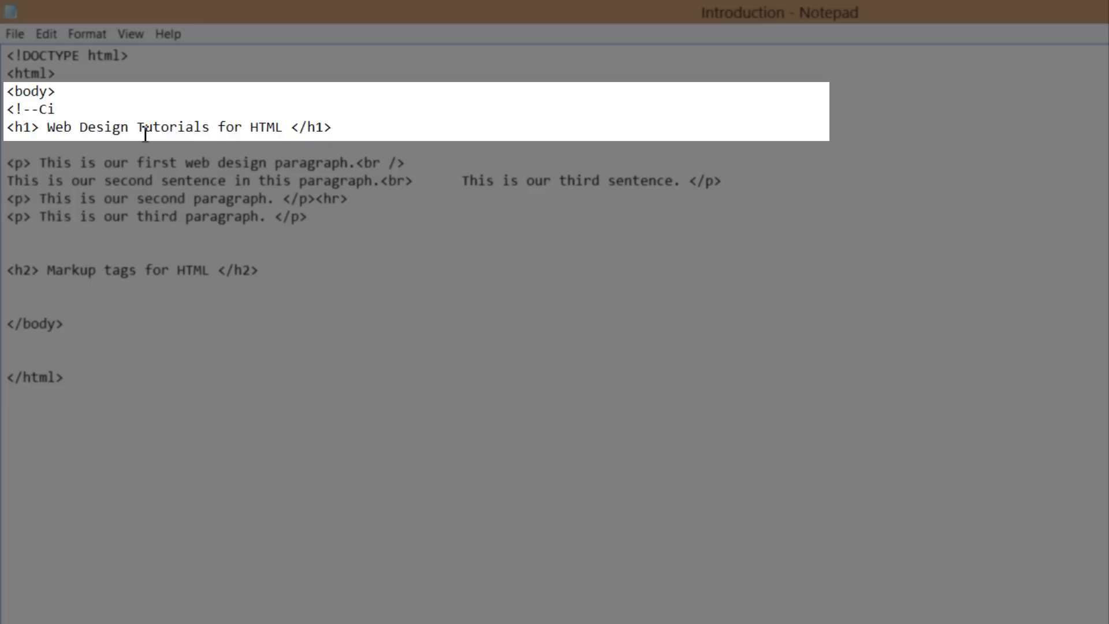
pyautogui.write('lient does not')
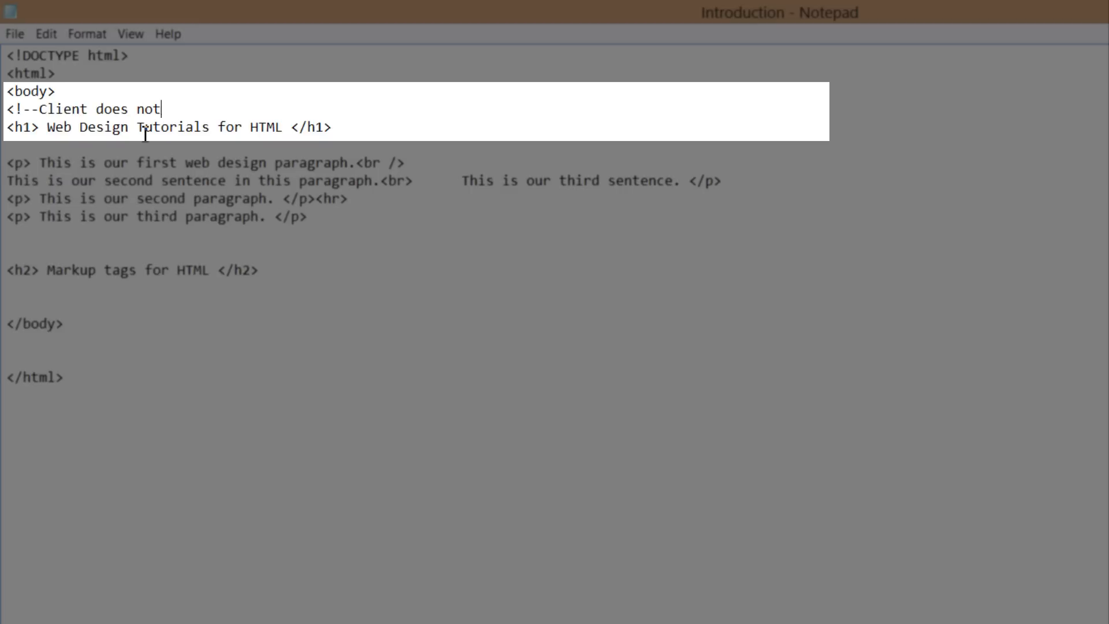
pyautogui.write('want horizo')
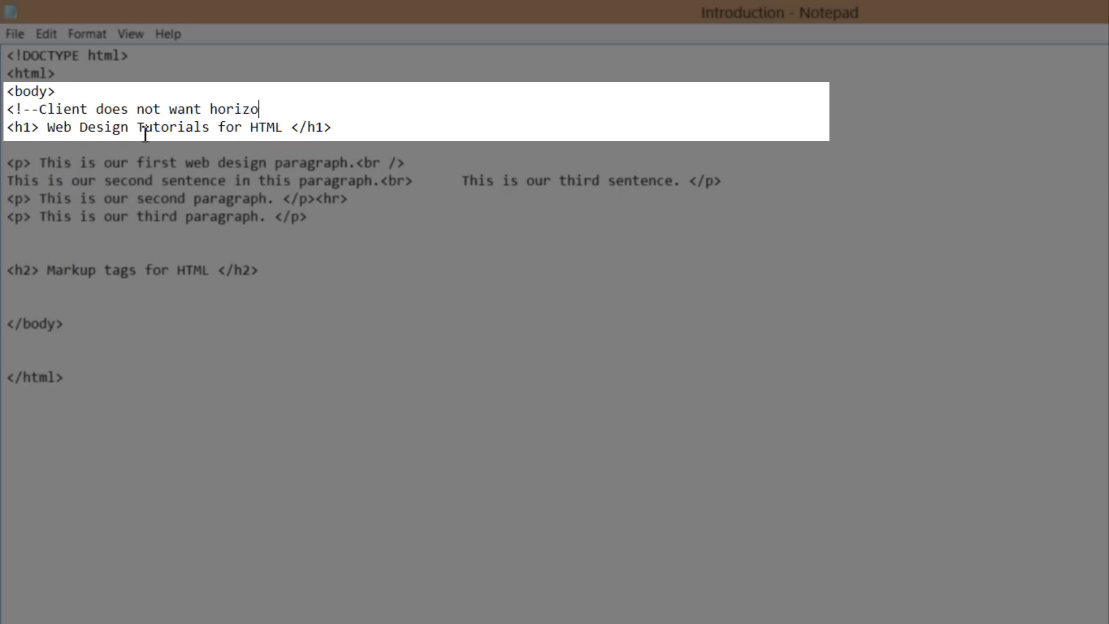
pyautogui.write('ntal lin')
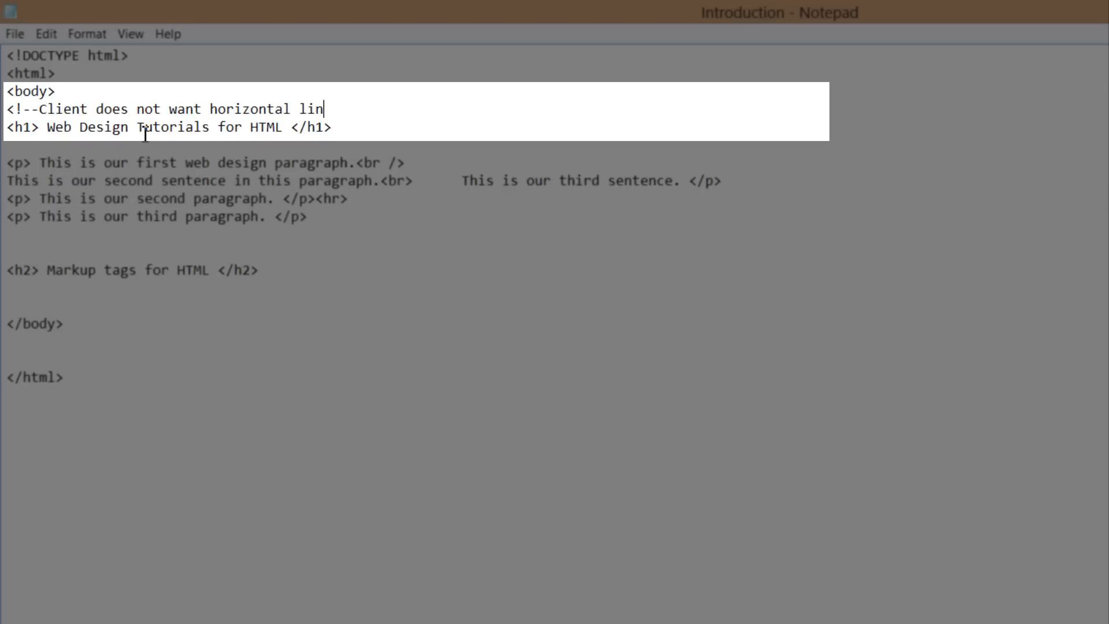
pyautogui.write('e in wbsit')
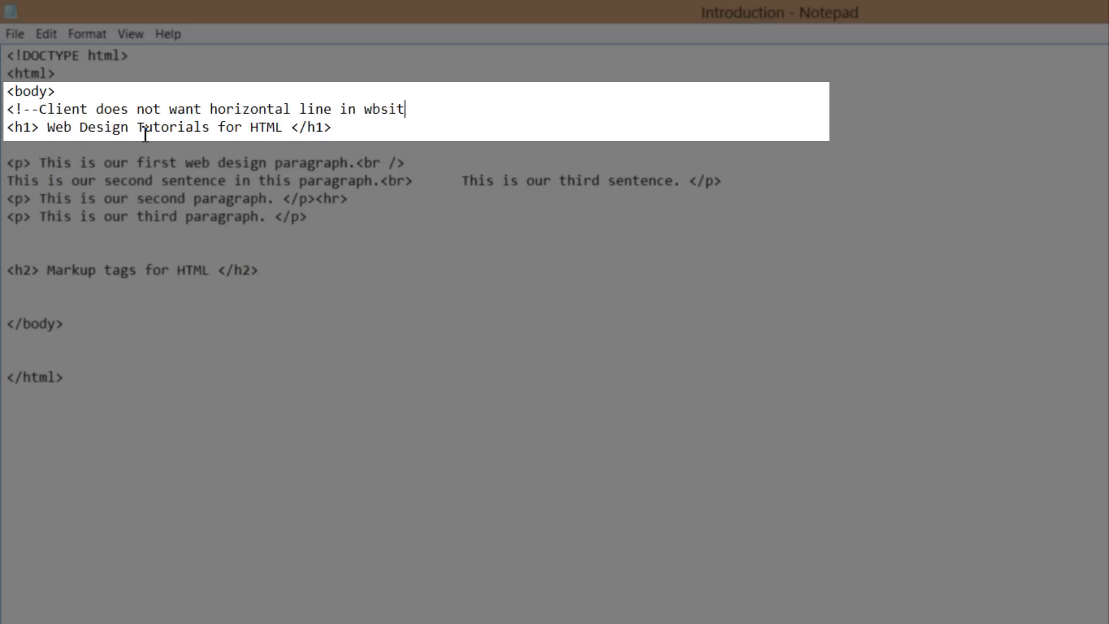
pyautogui.write('e')
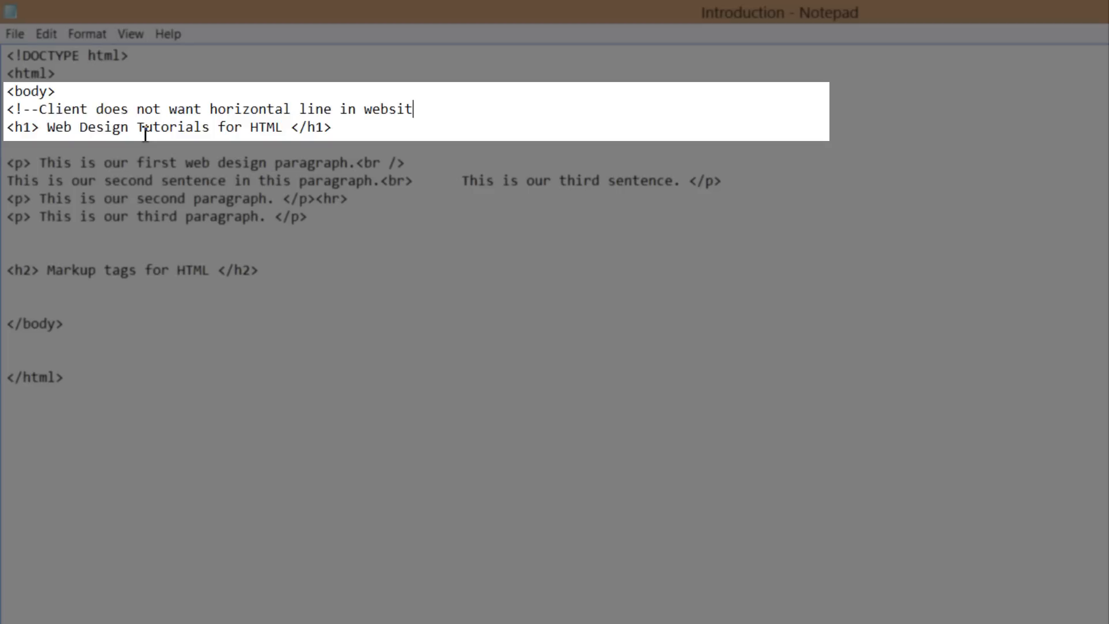
pyautogui.write('e or we will')
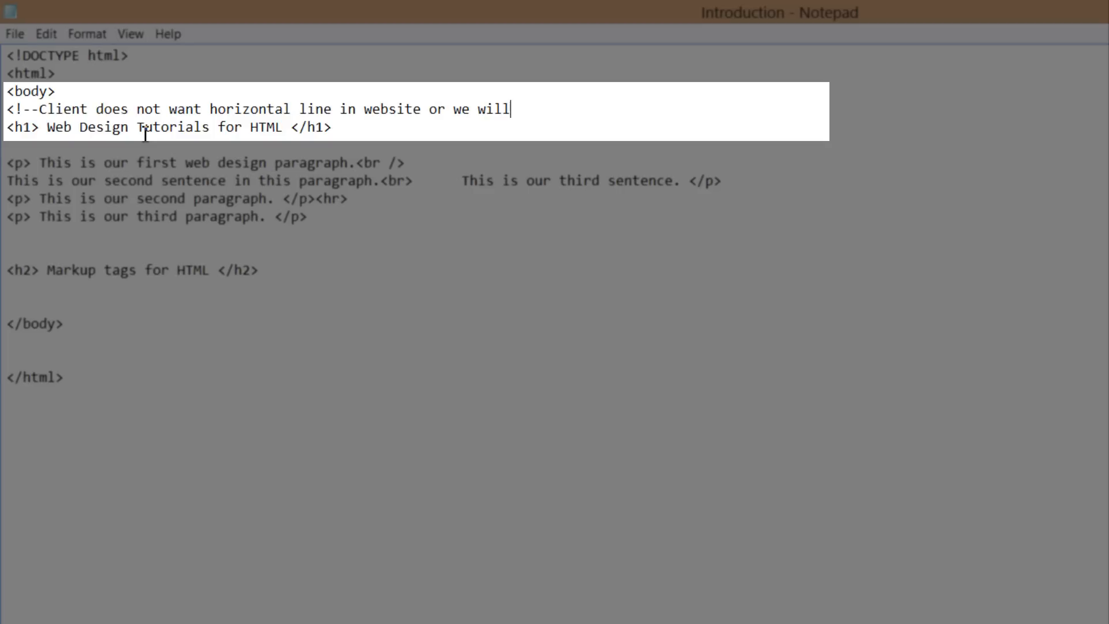
pyautogui.write('lose their busi')
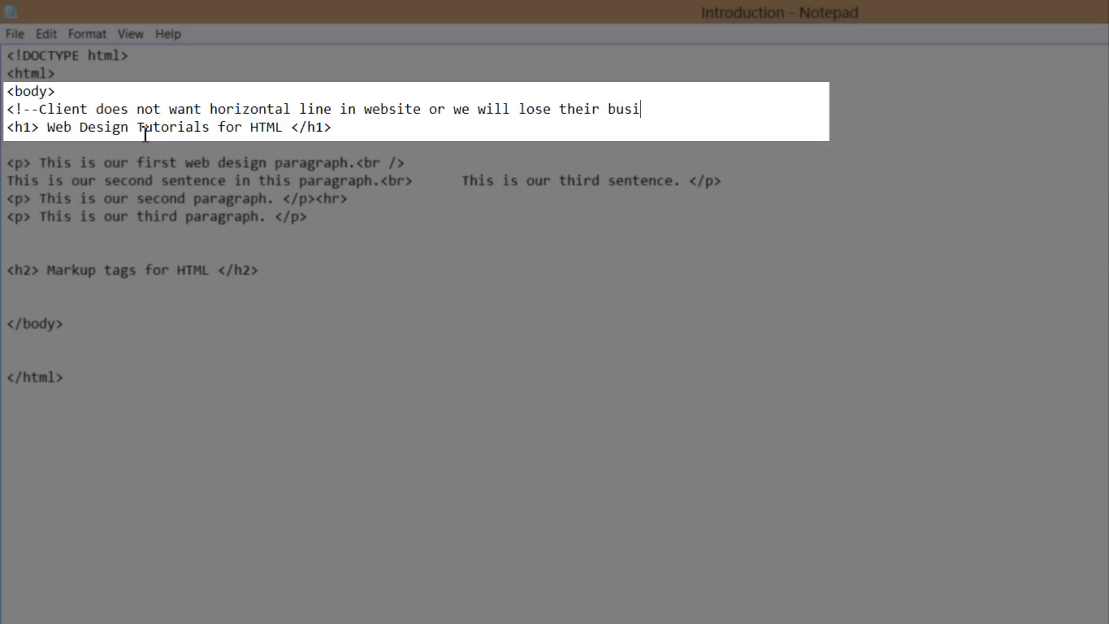
pyautogui.write('ness--')
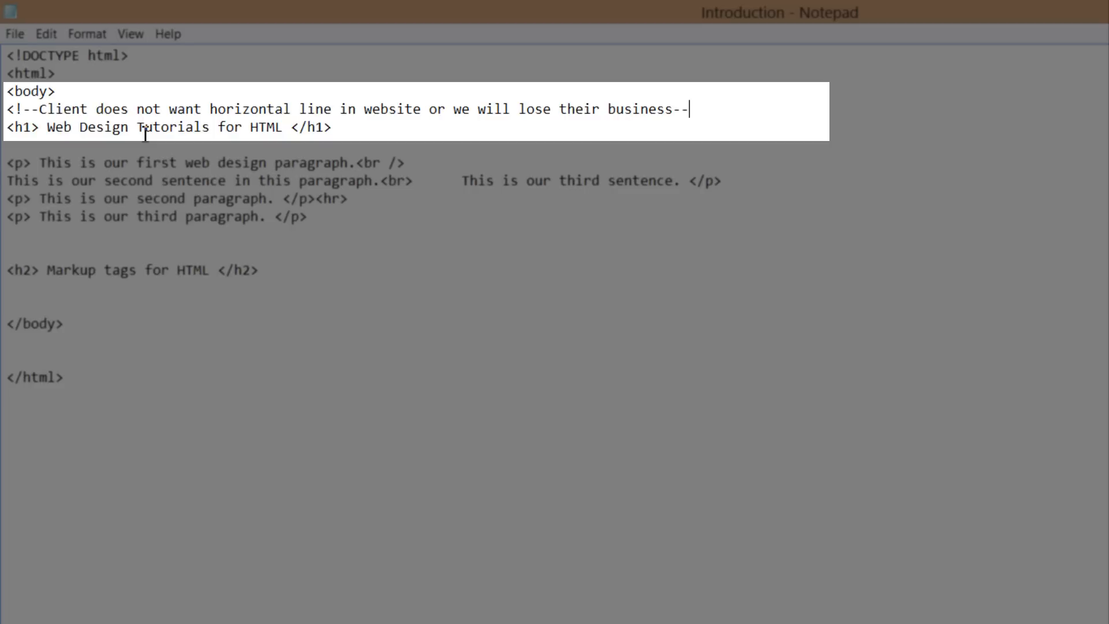
pyautogui.write('>')
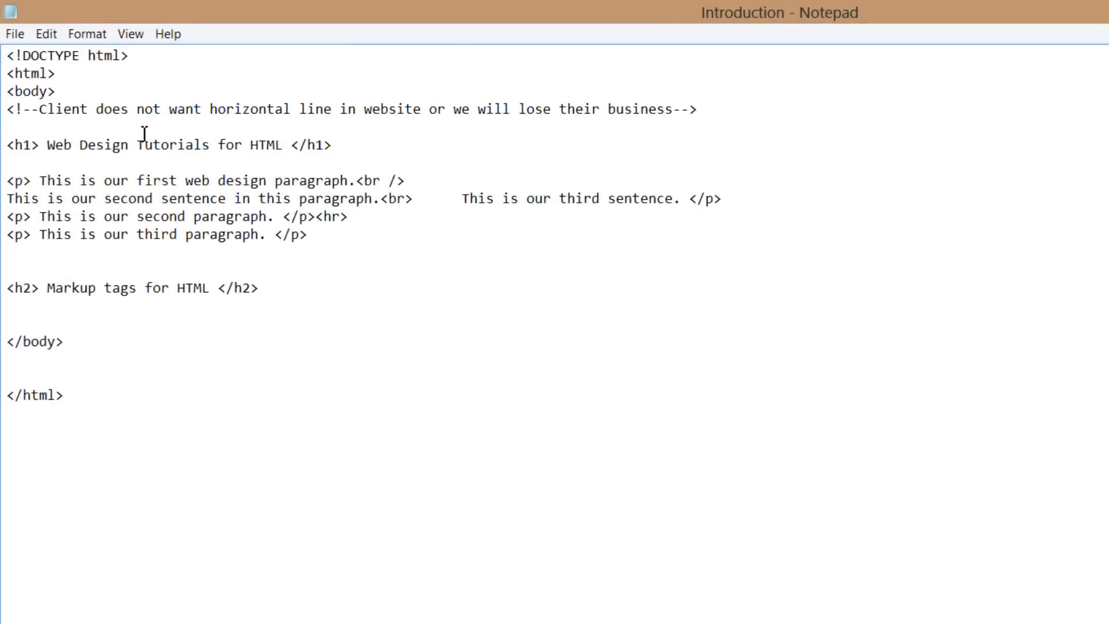
pyautogui.moveTo(57, 130)
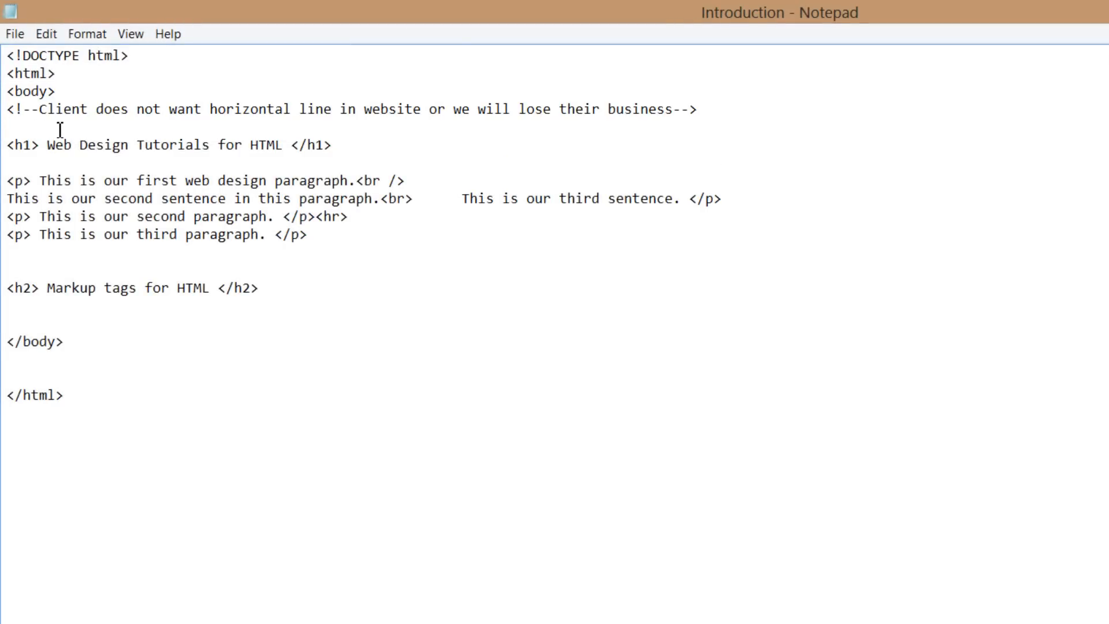
# Step: Insert a blank line between the finished comment and the h1 heading
pyautogui.click(14, 108)
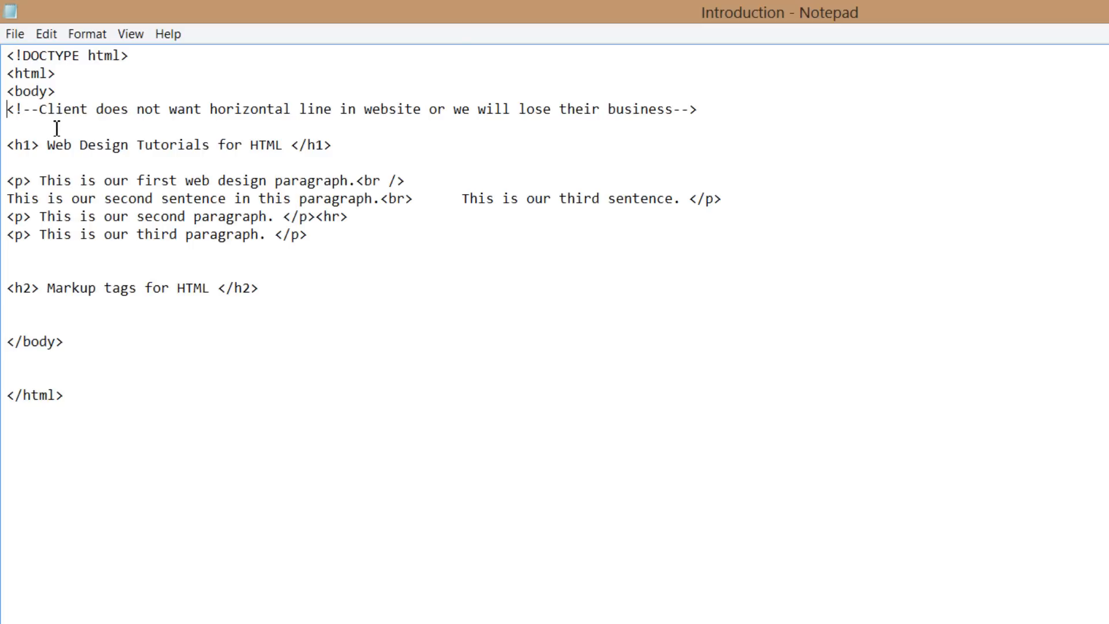
pyautogui.moveTo(416, 130)
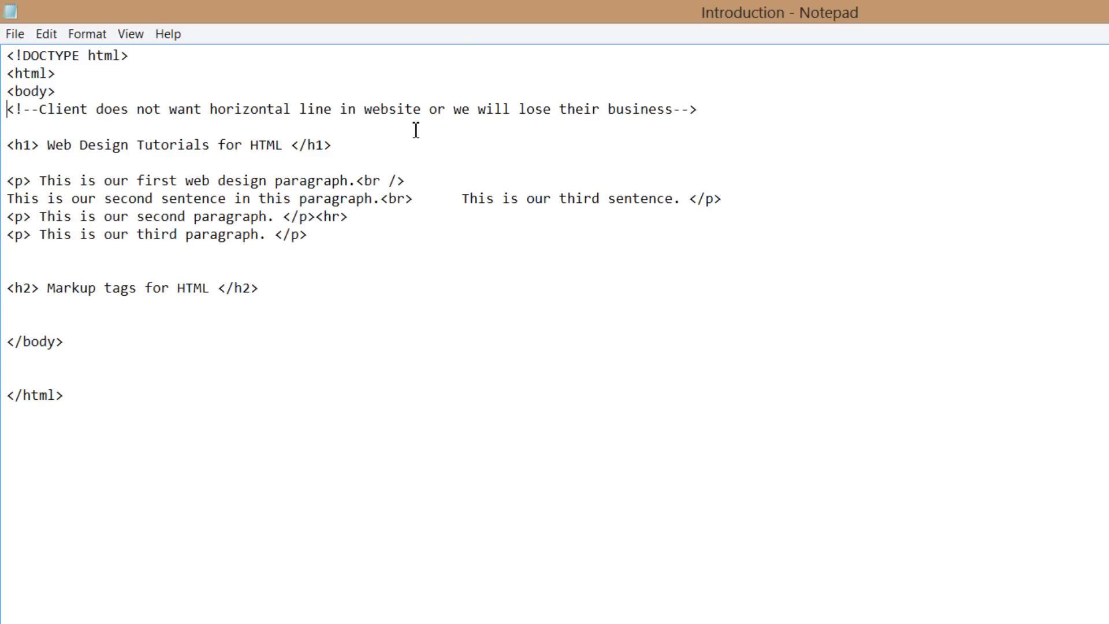
pyautogui.moveTo(676, 127)
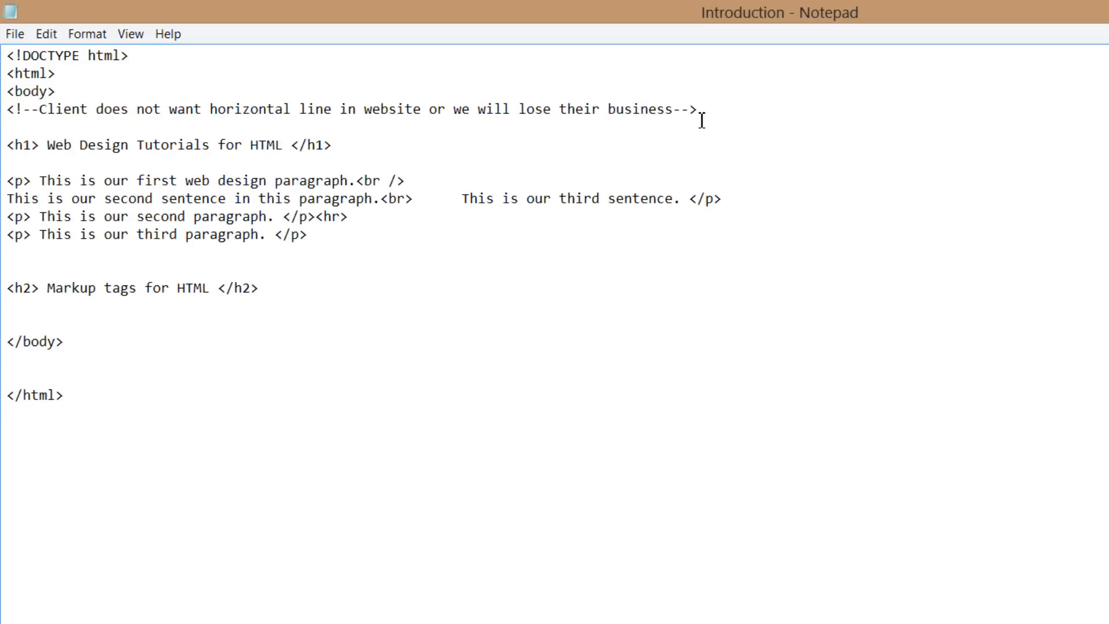
pyautogui.moveTo(617, 133)
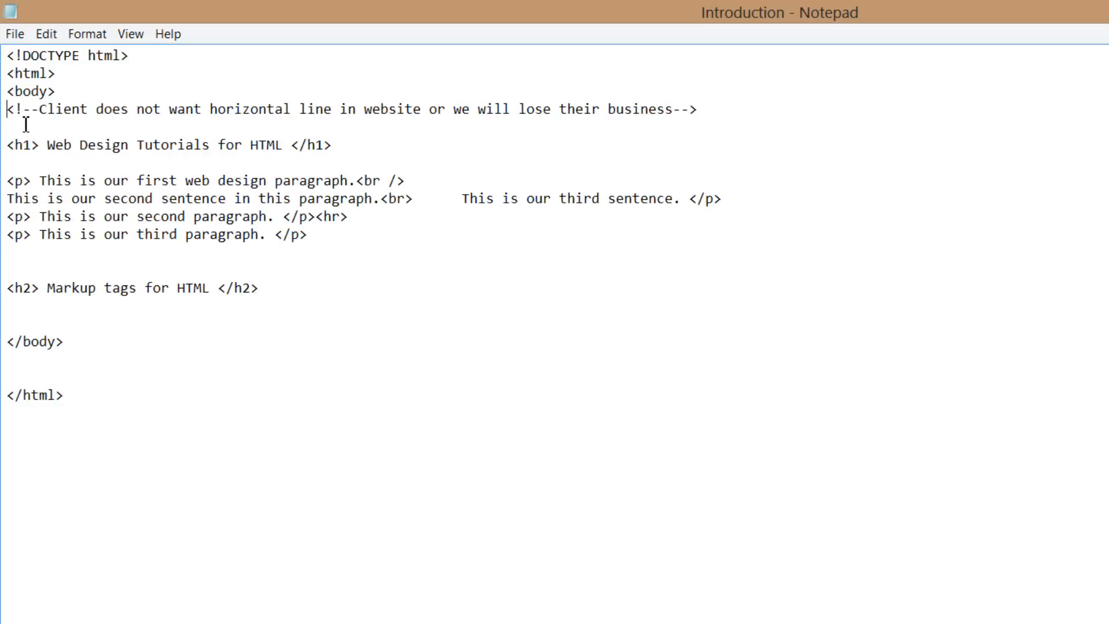
pyautogui.moveTo(714, 137)
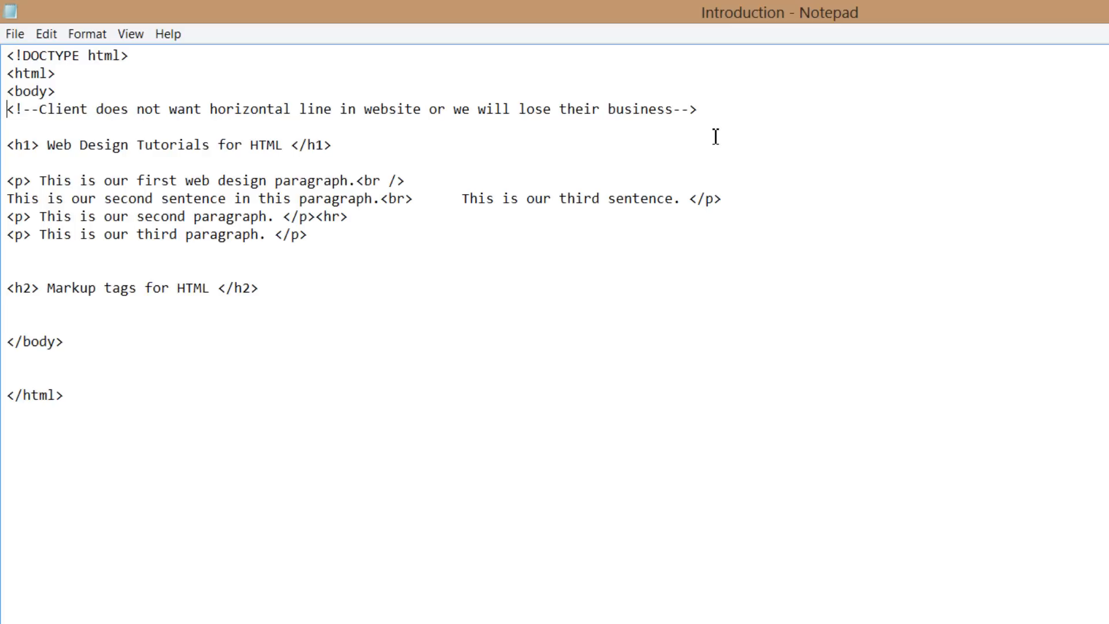
pyautogui.moveTo(699, 128)
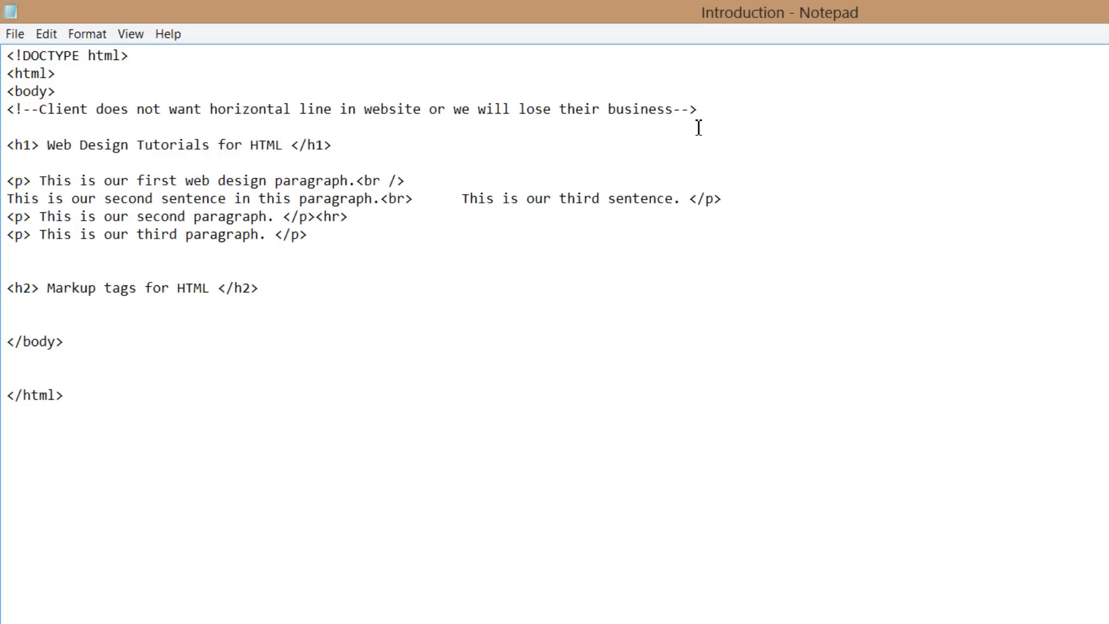
# Step: Save the HTML file with Ctrl+S and open Introduction from Web_Design_Tutorials_For_HTML
pyautogui.press('Ctrl+s')
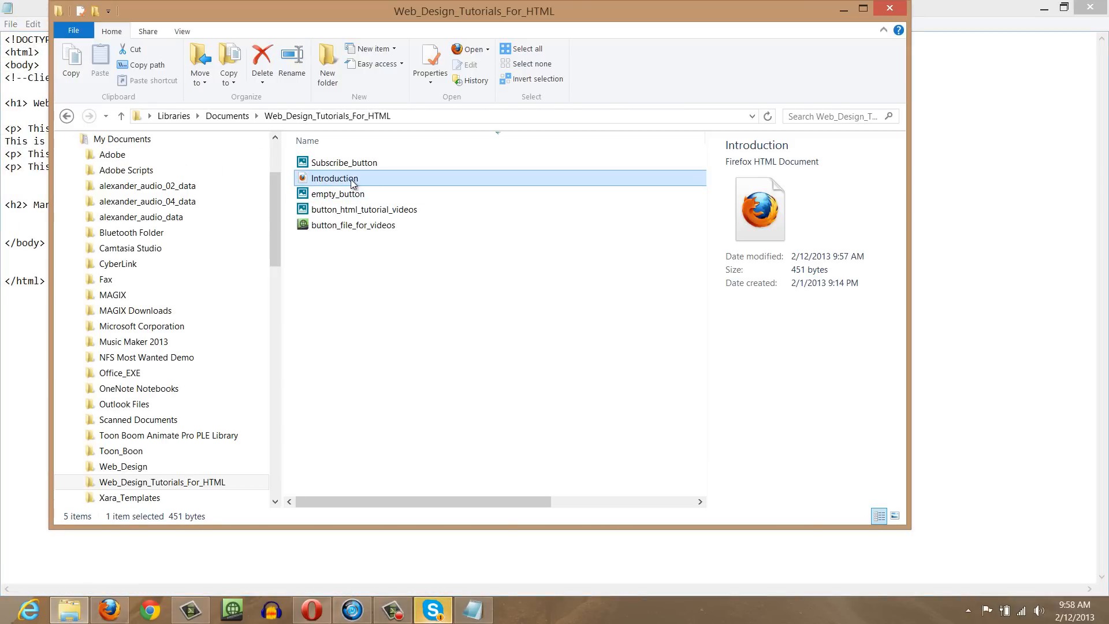
pyautogui.moveTo(351, 180)
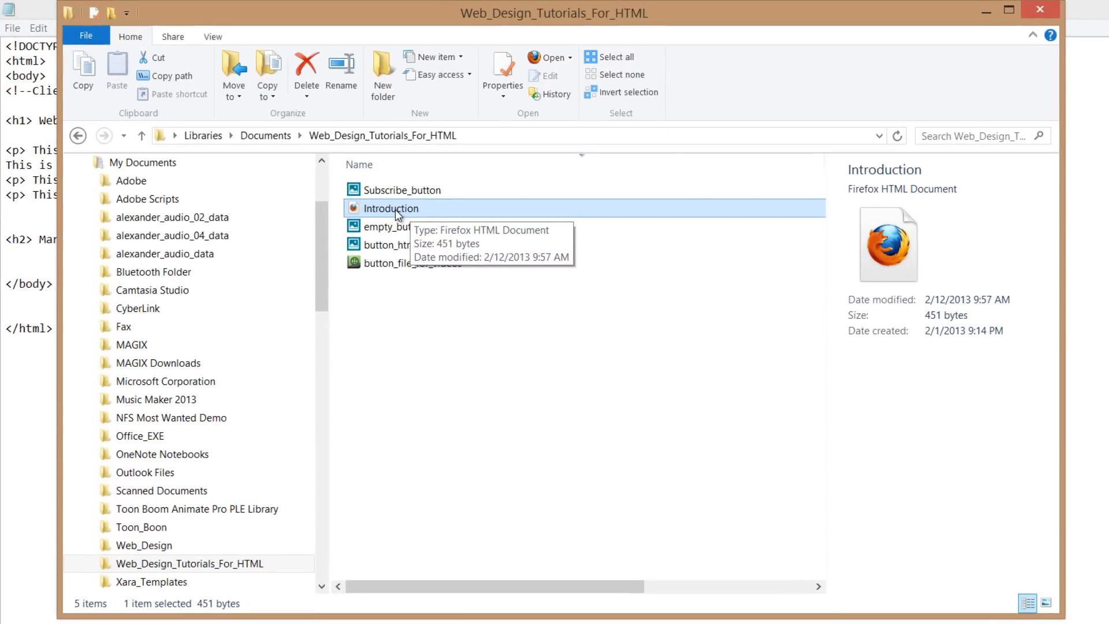
pyautogui.doubleClick(391, 208)
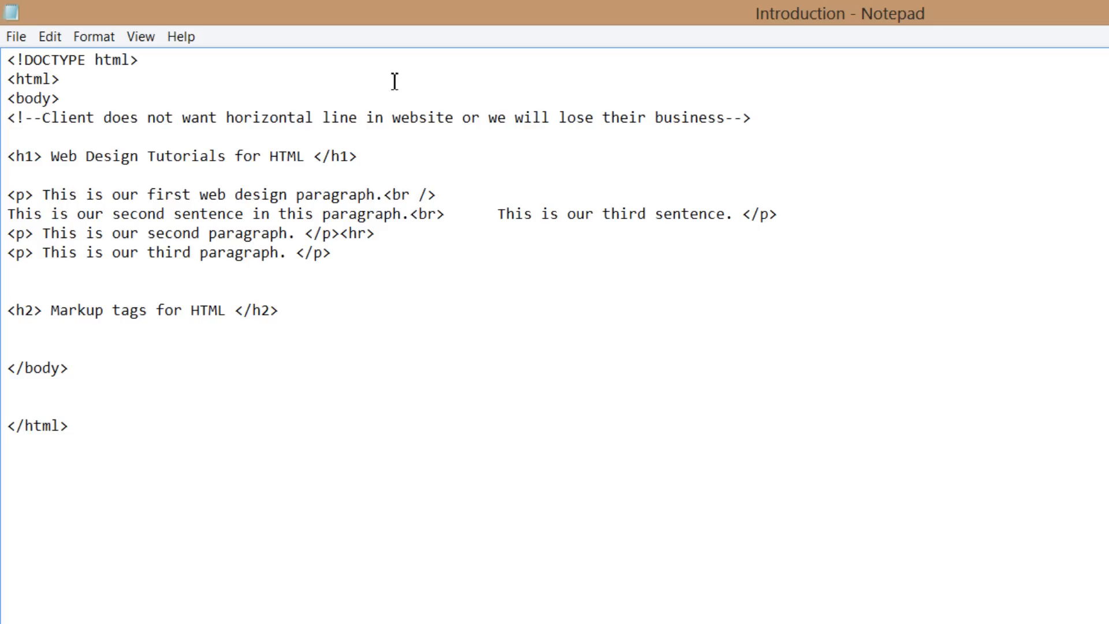
pyautogui.moveTo(495, 149)
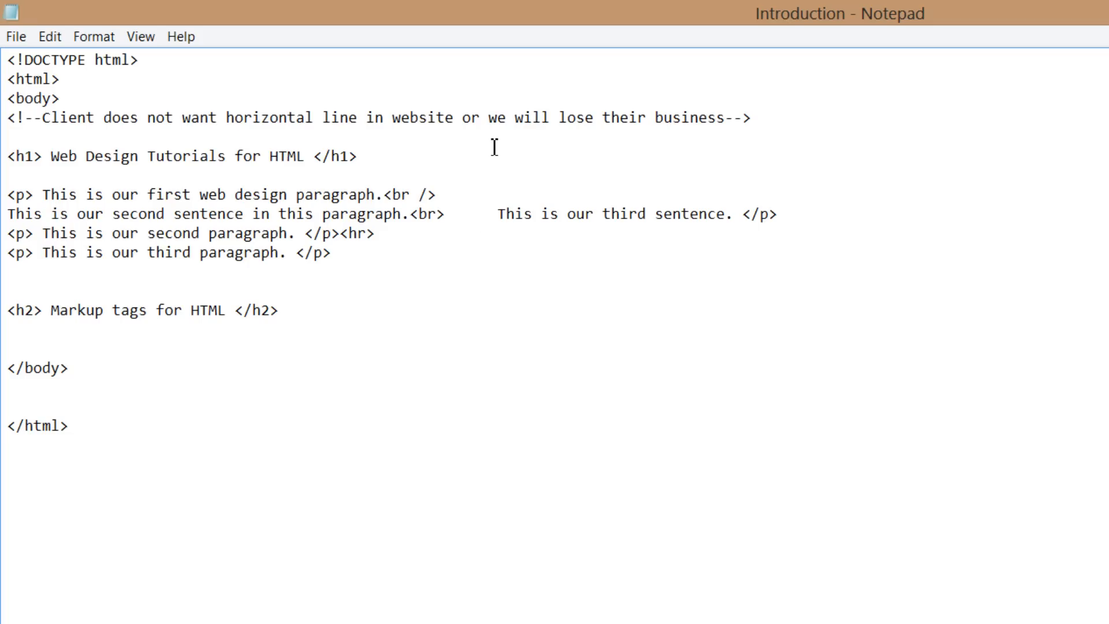